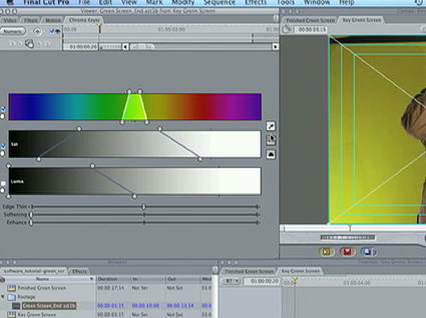
mouse_move(270, 133)
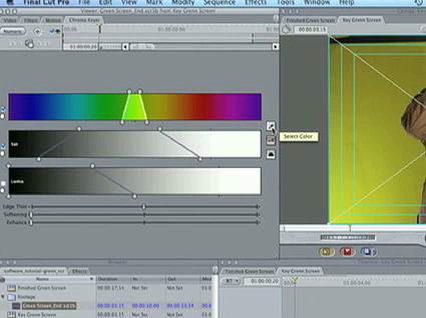